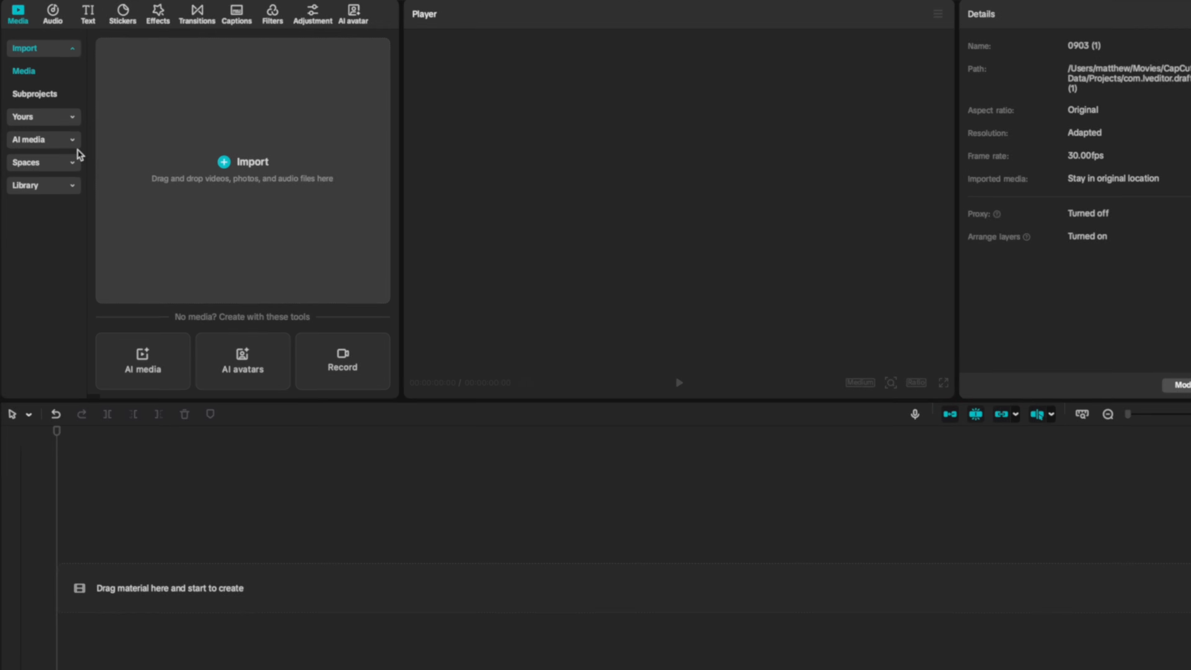
Start an AI image-to-video generation and begin importing the image to animate
{"action": "left_click", "coordinate": [35, 139]}
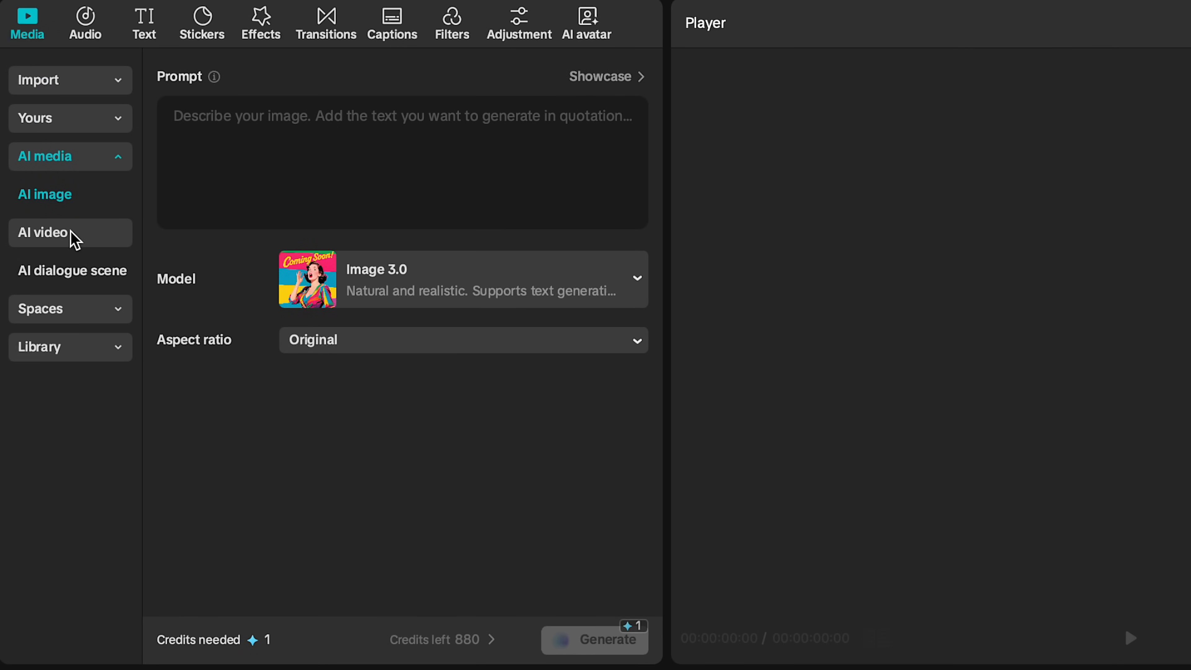
{"action": "left_click", "coordinate": [43, 231]}
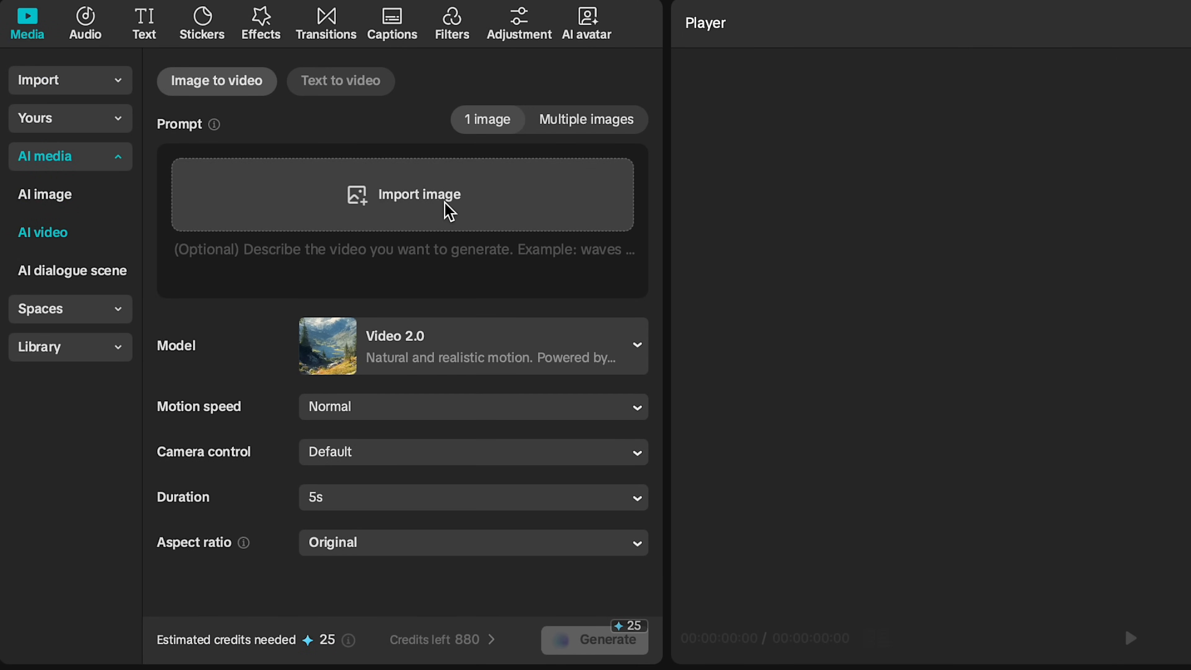
{"action": "left_click", "coordinate": [403, 194]}
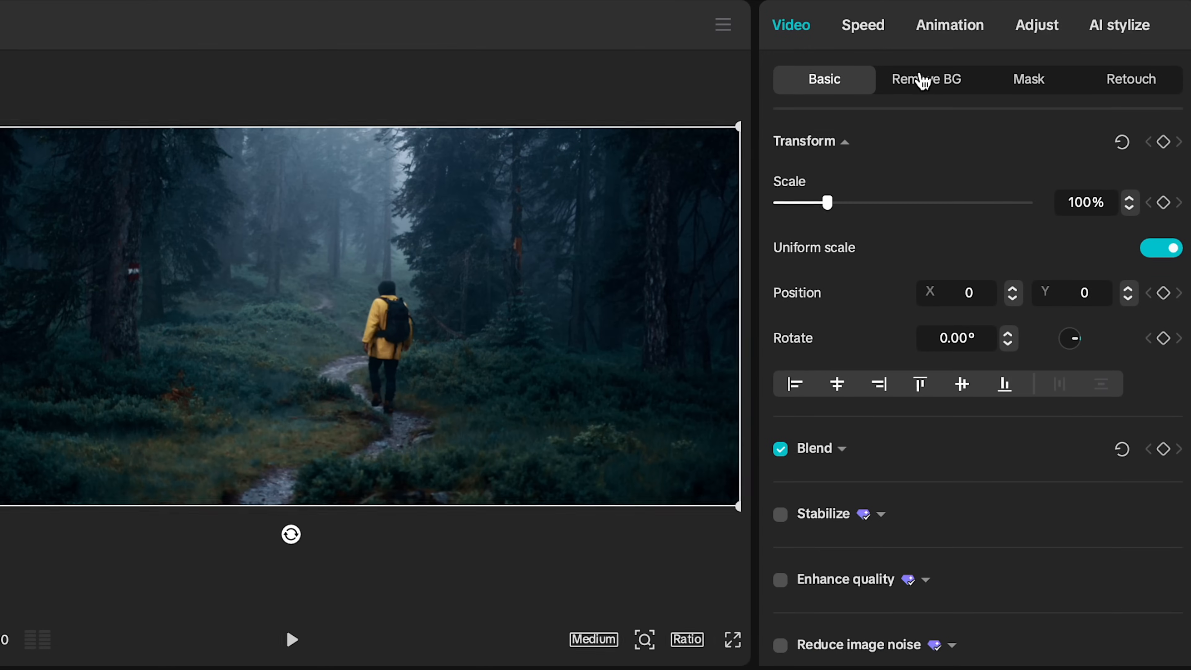
Show the clip's HSL colour adjustments with hue, saturation and brightness at zero
{"action": "left_click", "coordinate": [1036, 24]}
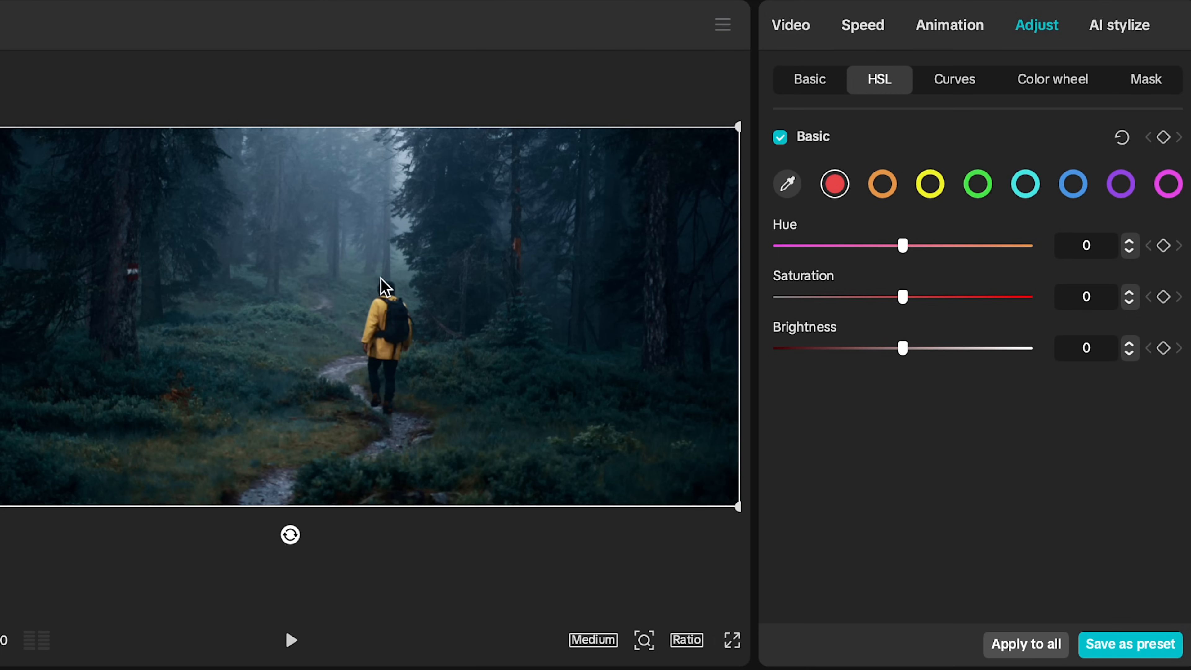
{"action": "mouse_move", "coordinate": [405, 304]}
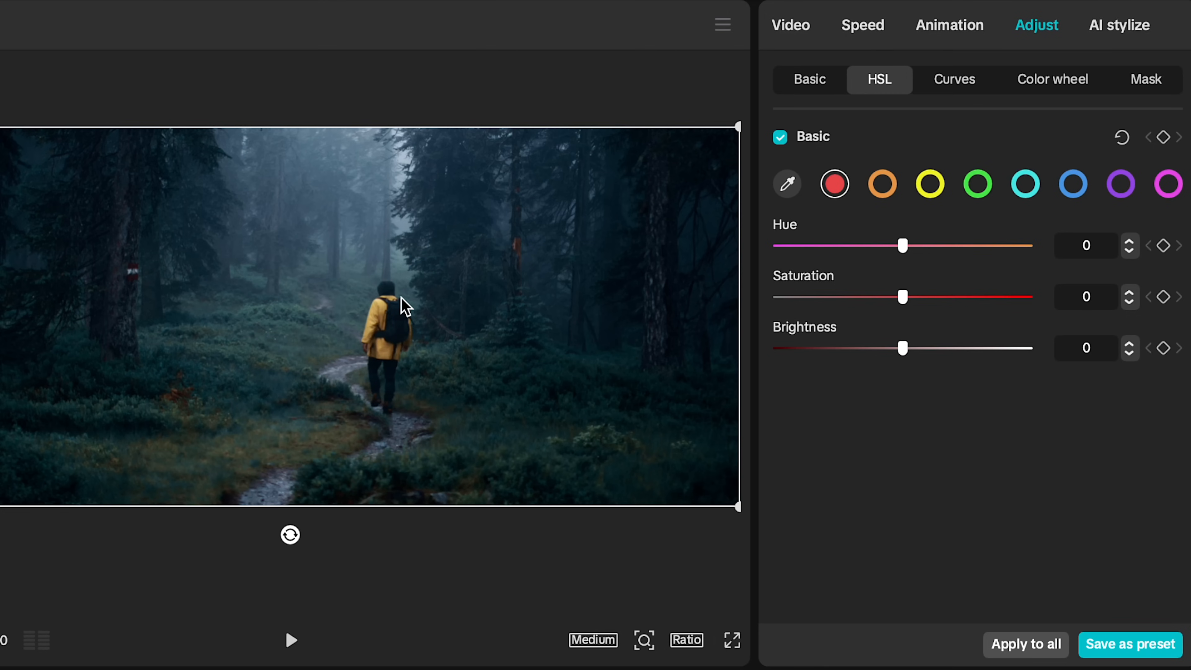
{"action": "left_click", "coordinate": [1025, 183]}
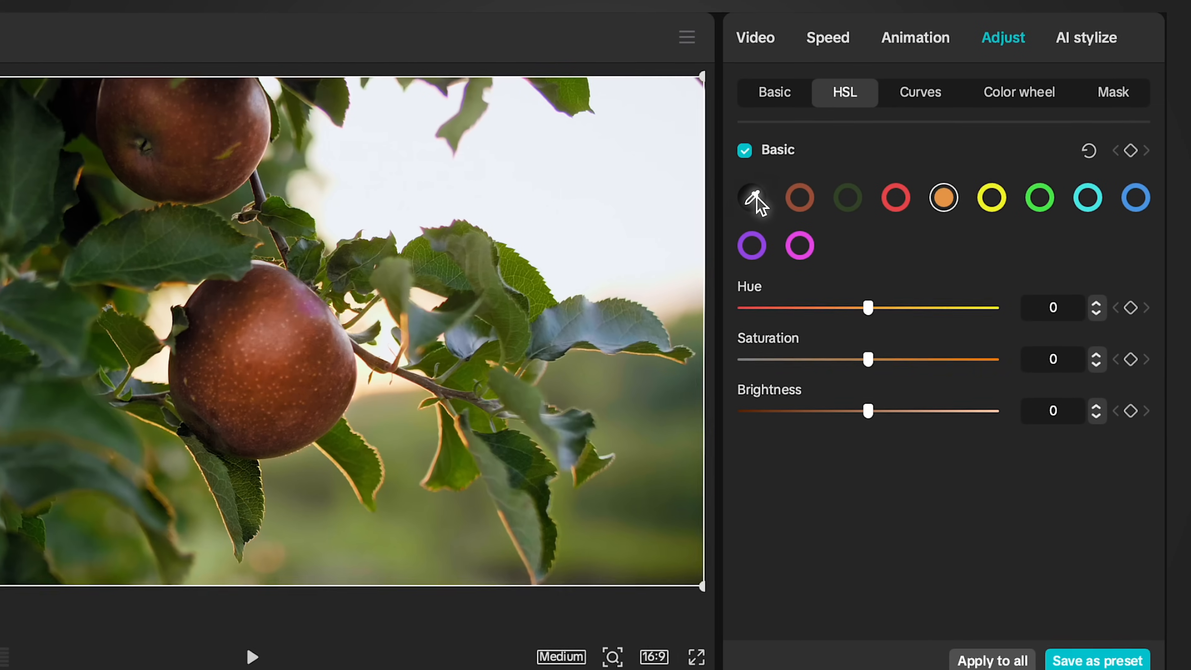
Eyedrop the leaf green from the frame and drop its saturation to -100
{"action": "left_click", "coordinate": [751, 197]}
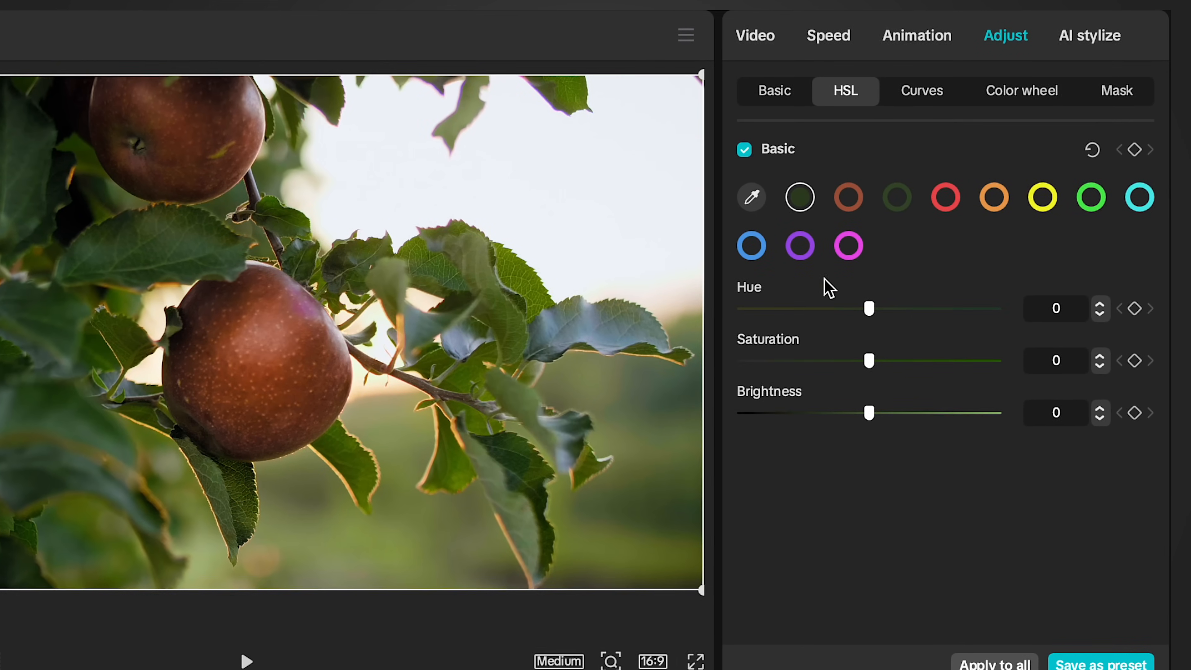
{"action": "left_click_drag", "start_coordinate": [869, 360], "coordinate": [743, 360]}
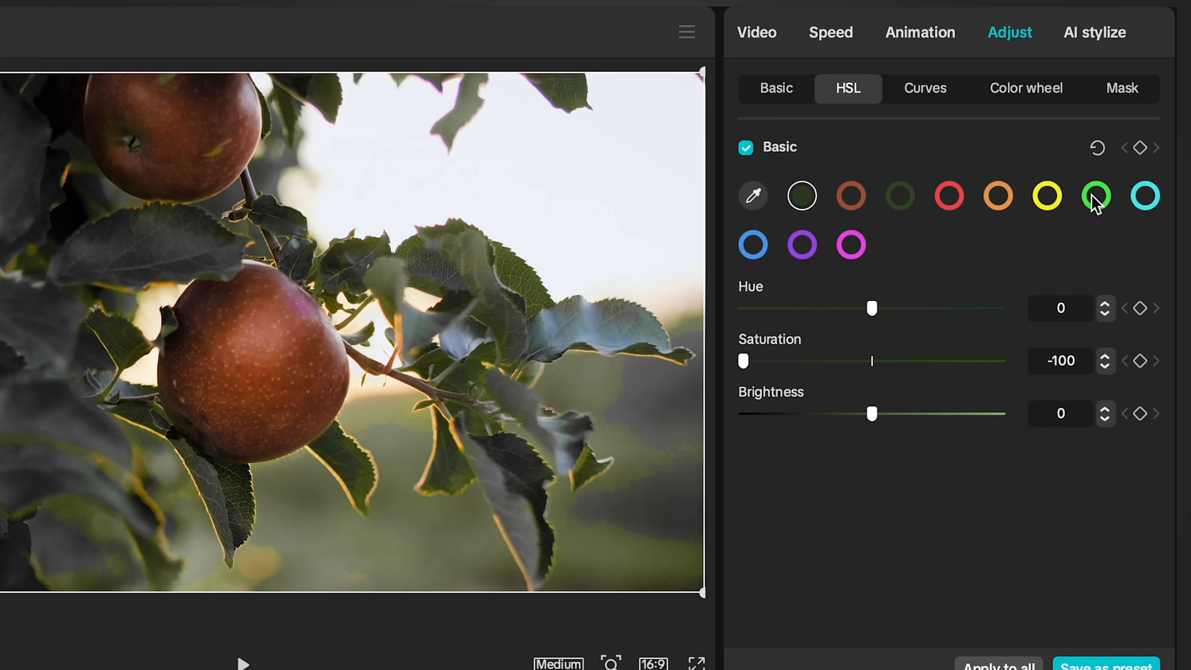
{"action": "left_click", "coordinate": [1098, 196]}
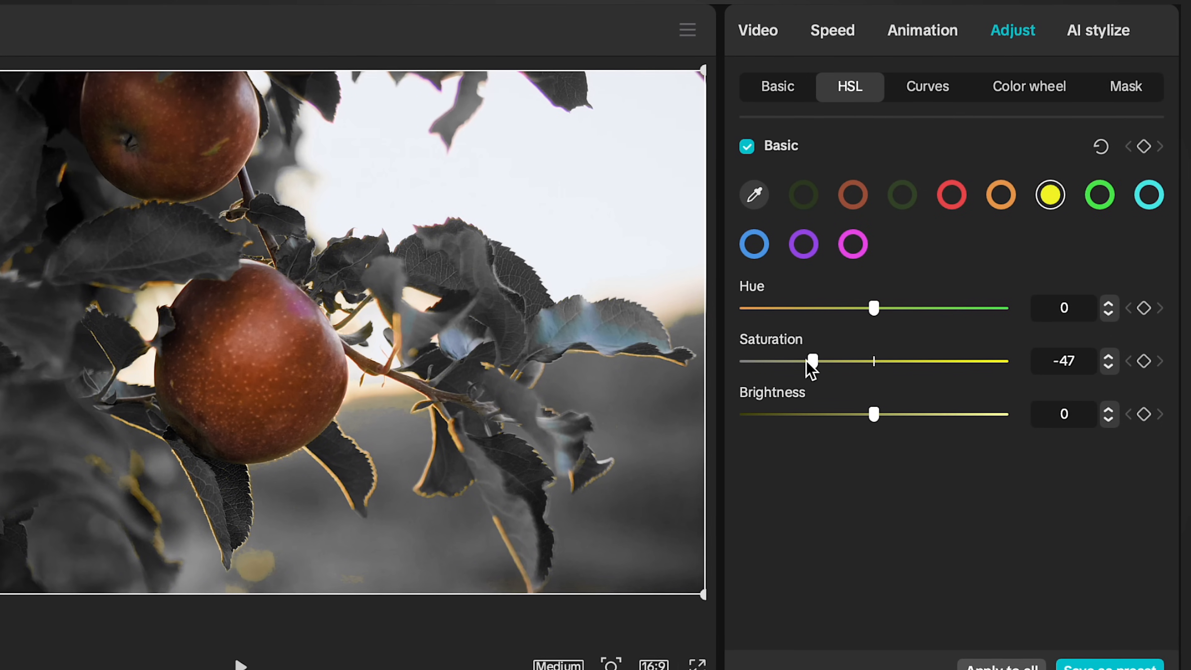
Desaturate the yellows and boost red saturation to 100, keeping the apples vivid
{"action": "left_click_drag", "start_coordinate": [813, 361], "coordinate": [743, 361]}
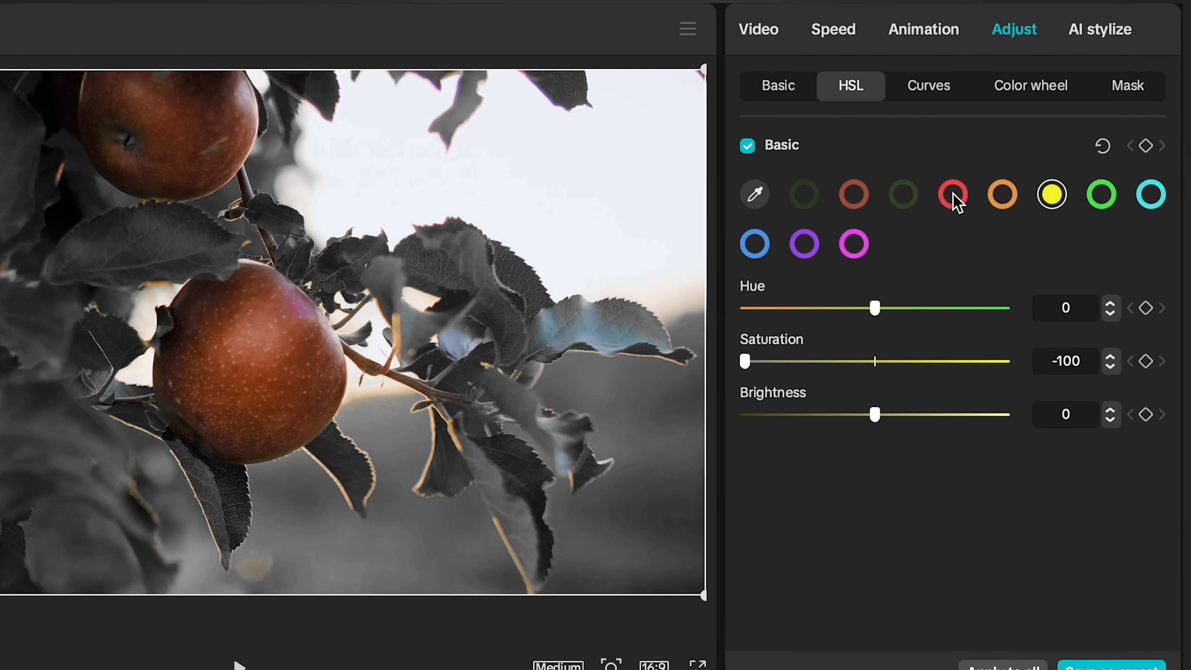
{"action": "left_click_drag", "start_coordinate": [744, 361], "coordinate": [1005, 362]}
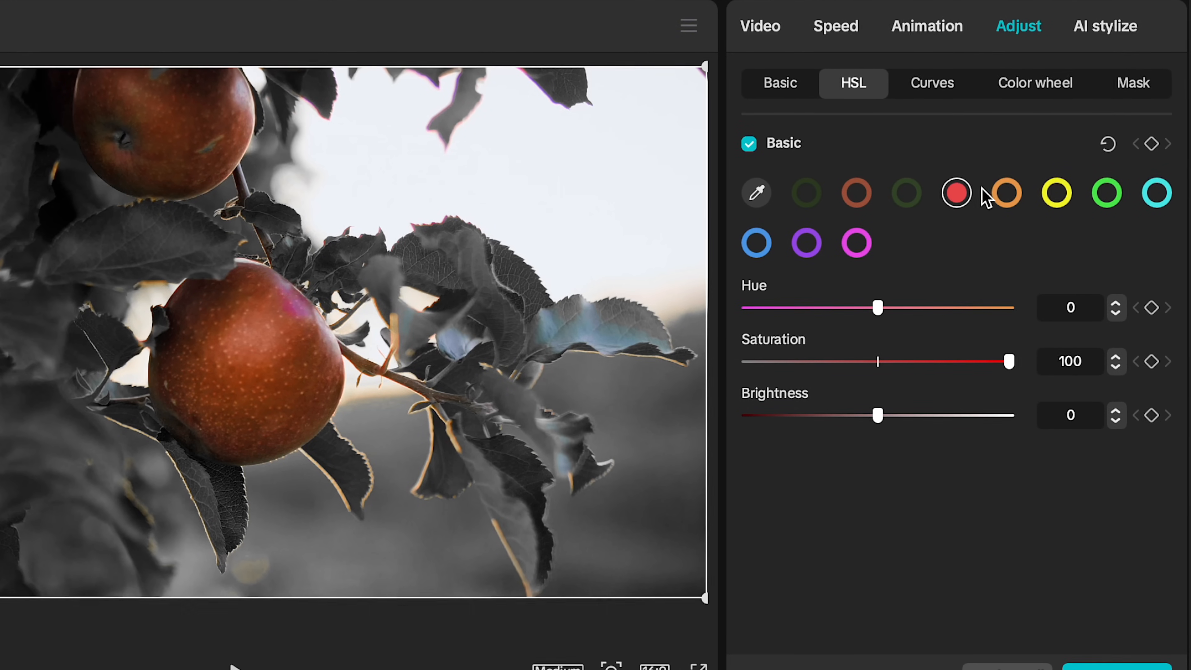
{"action": "left_click", "coordinate": [1007, 192]}
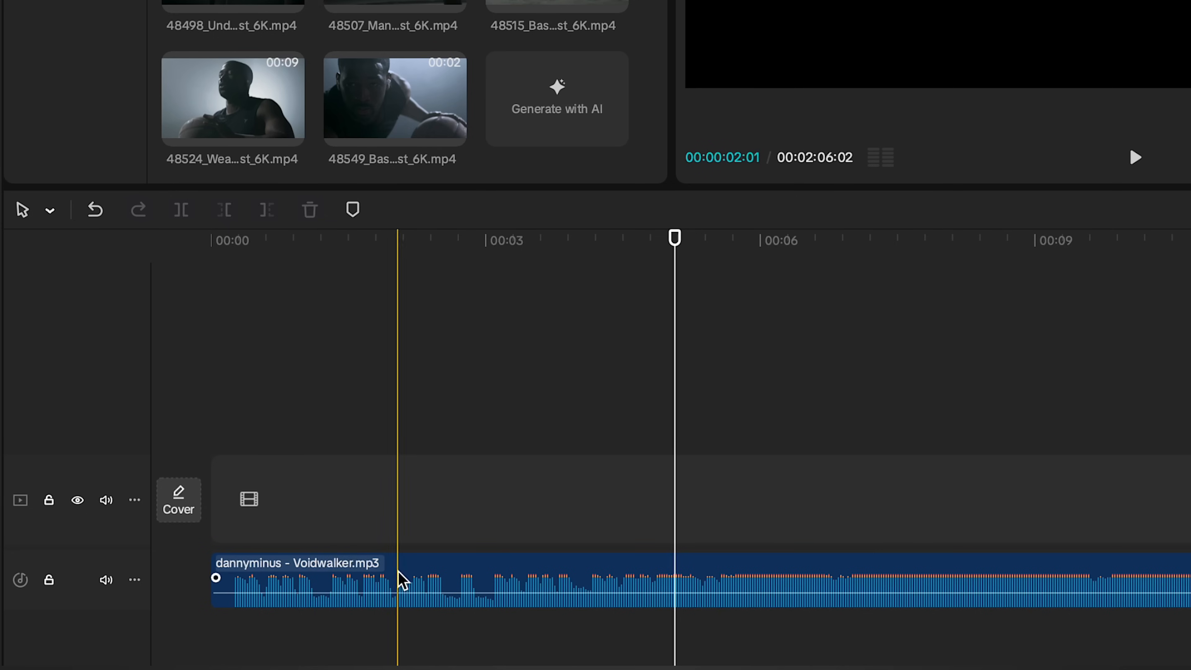
Auto-mark the beats along the Voidwalker music track
{"action": "left_click", "coordinate": [454, 210]}
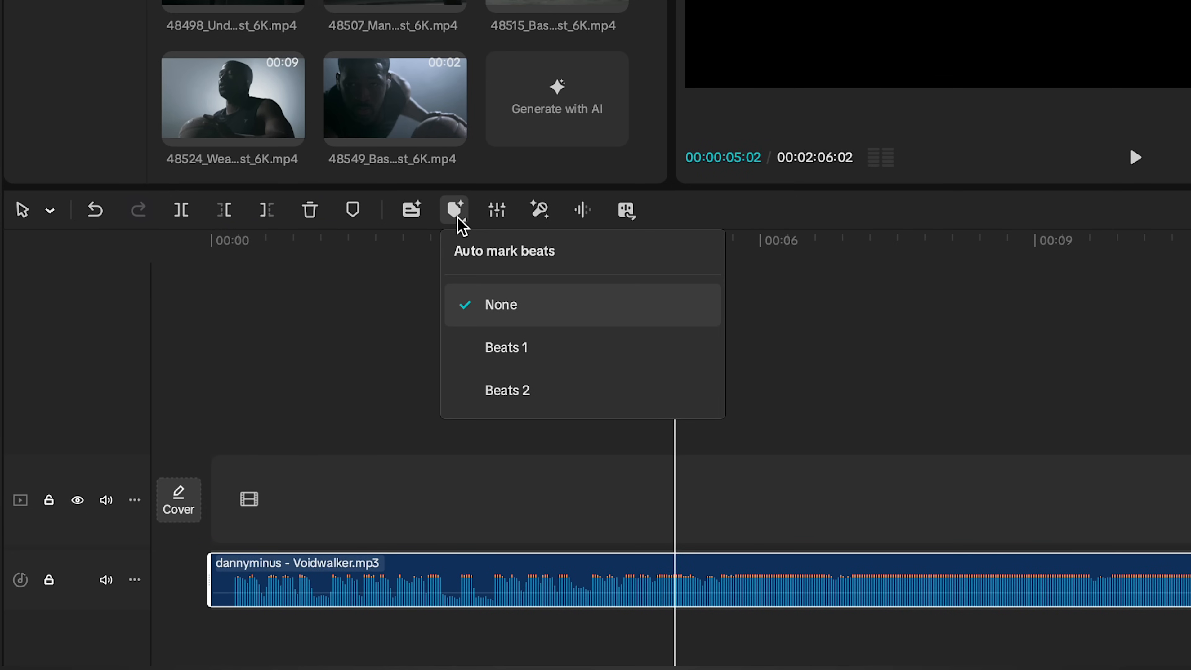
{"action": "left_click", "coordinate": [505, 348]}
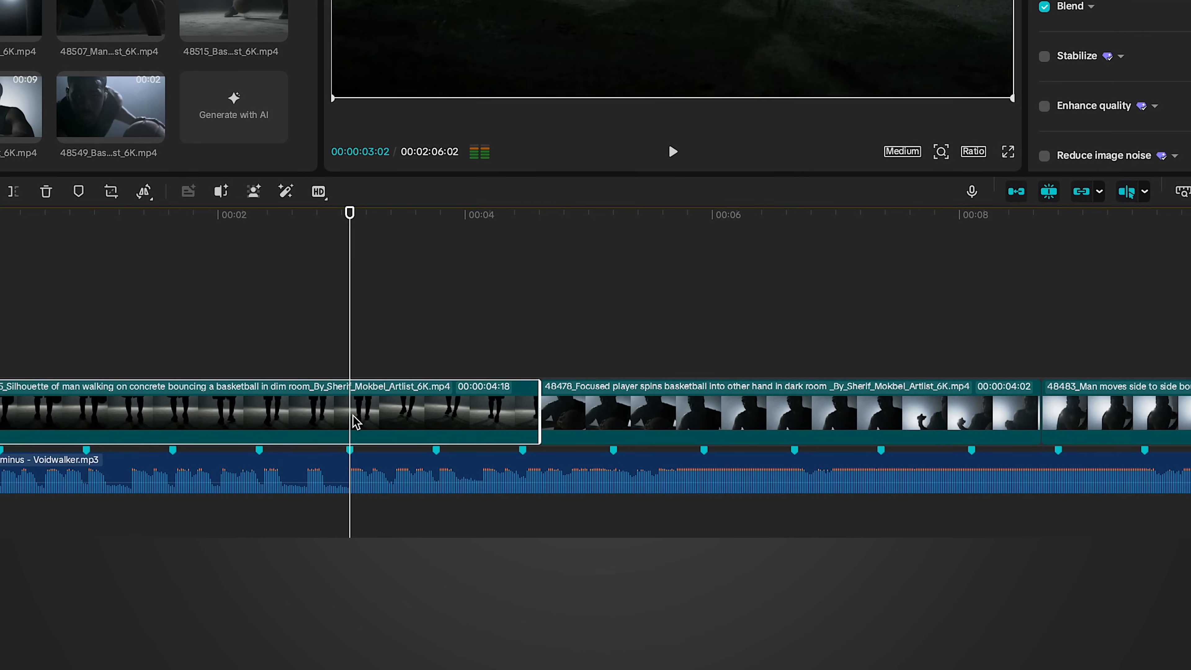
Place basketball clips on the video track with cuts aligned to the beat markers
{"action": "left_click", "coordinate": [672, 151]}
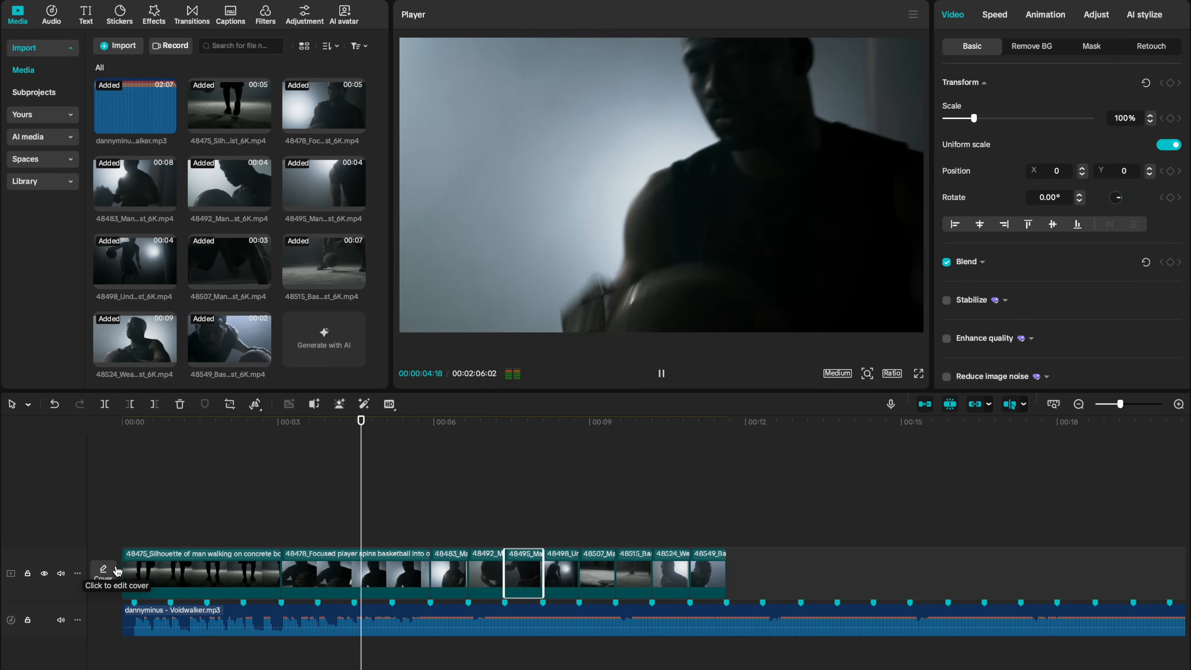
{"action": "left_click", "coordinate": [463, 420]}
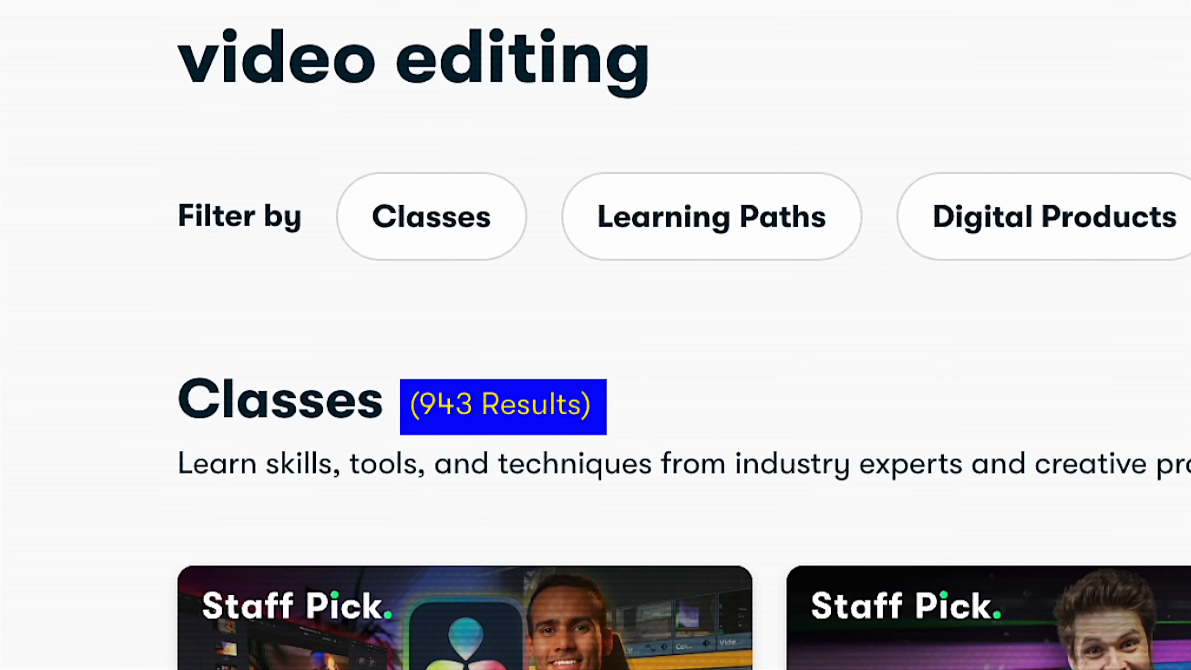
Search Skillshare for 'capcut' while the Final Cut Pro X introduction lesson plays
{"action": "type", "text": "capcut"}
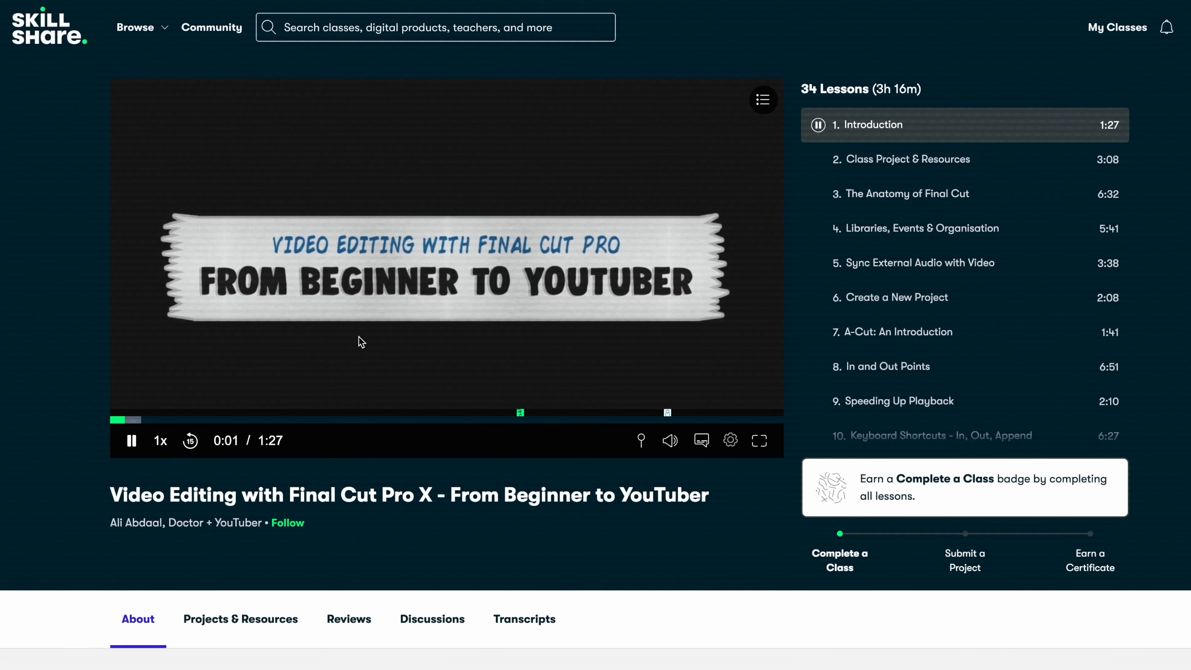
{"action": "left_click", "coordinate": [135, 26]}
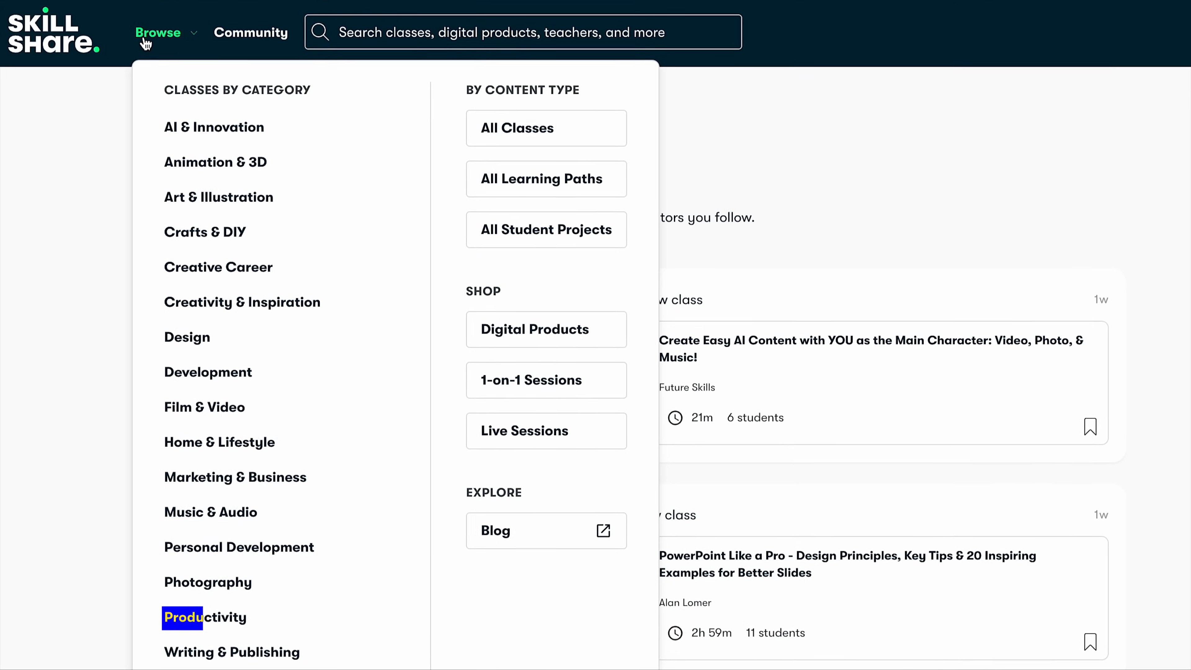
{"action": "mouse_move", "coordinate": [220, 198]}
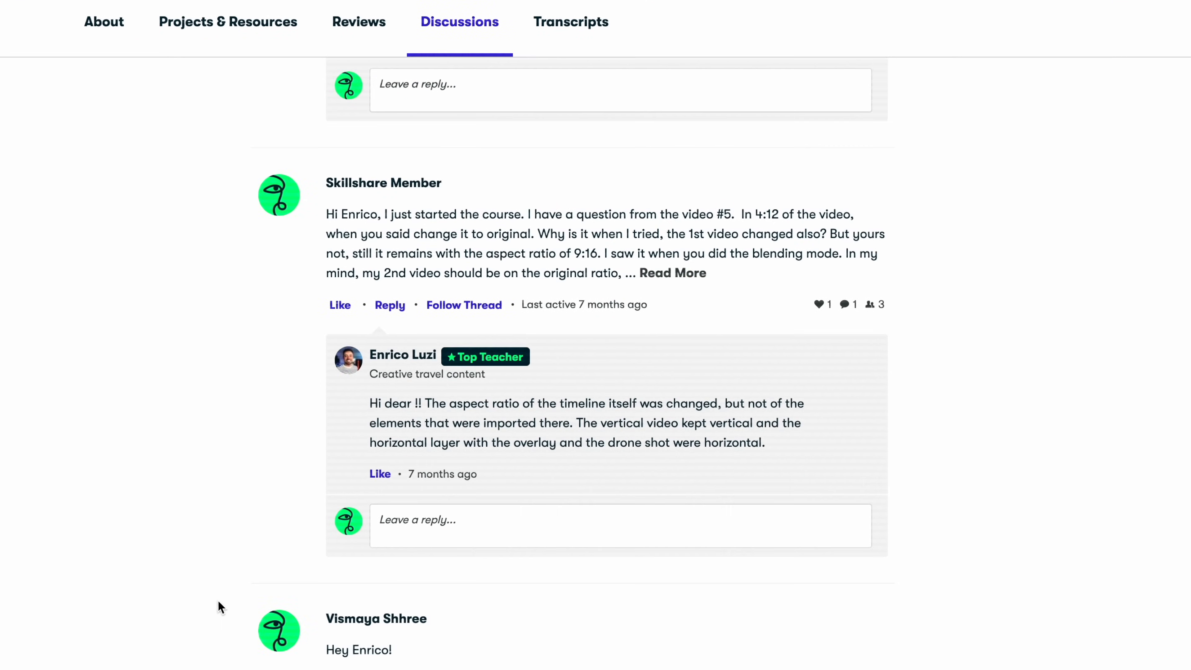
Scroll the class discussions to the aspect-ratio question and teacher's reply
{"action": "scroll", "scroll_direction": "down", "scroll_amount": 3}
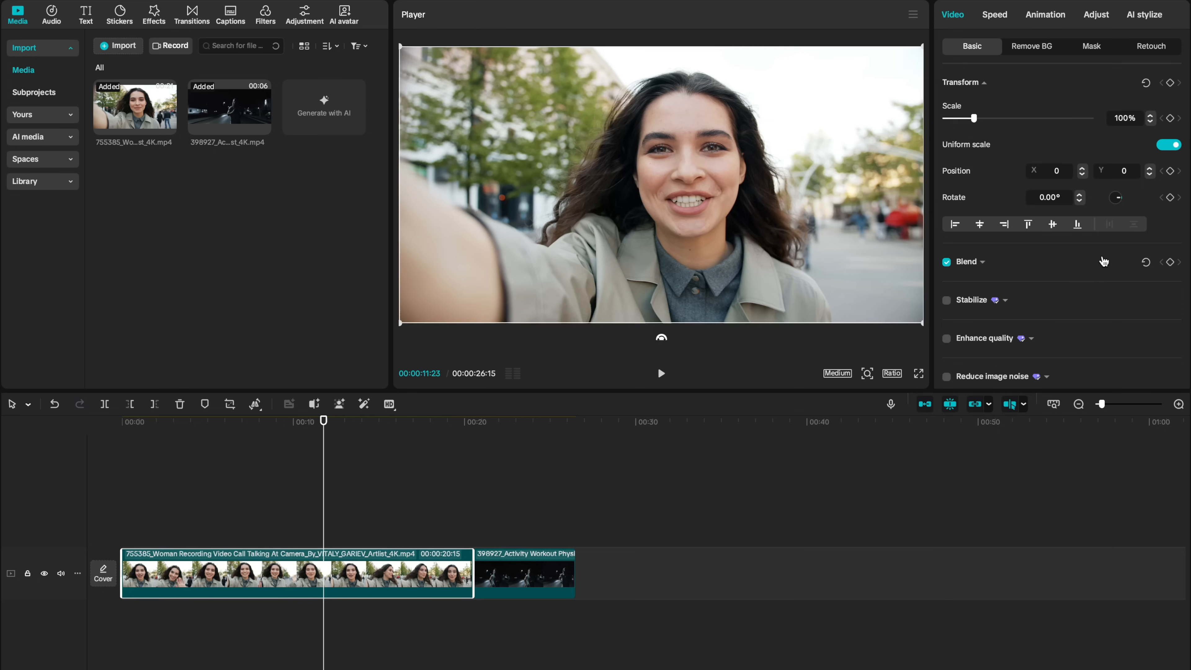
{"action": "mouse_move", "coordinate": [1059, 270]}
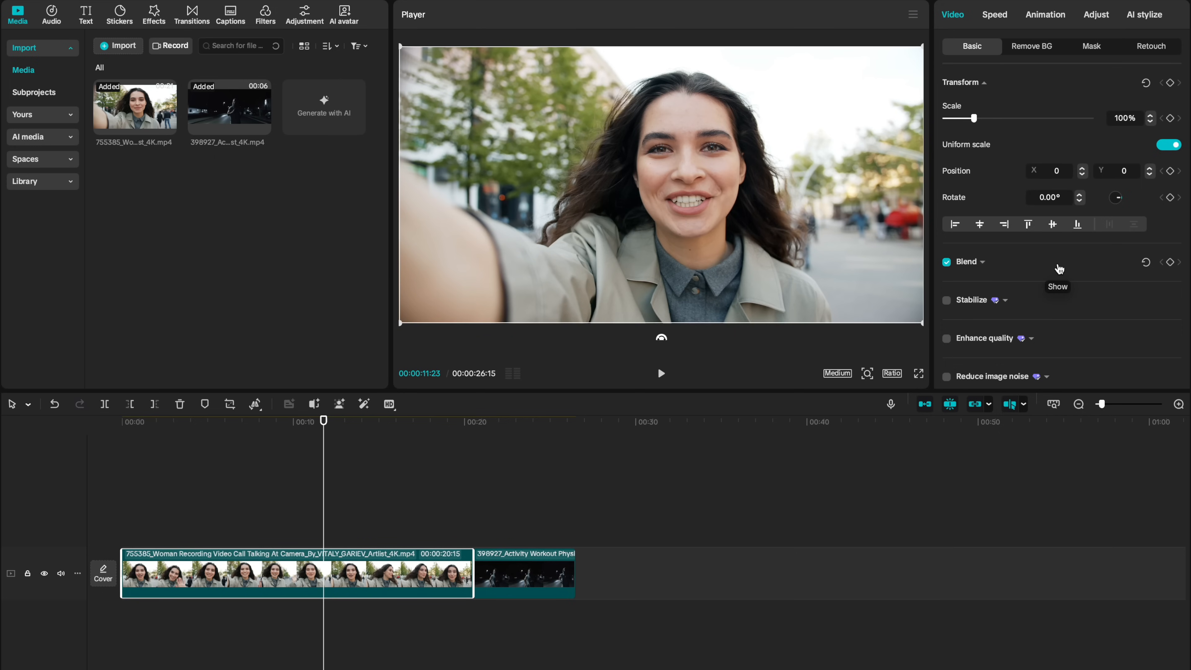
Turn on Camera tracking for the woman's selfie clip in the Video panel
{"action": "scroll", "scroll_direction": "down", "scroll_amount": 3}
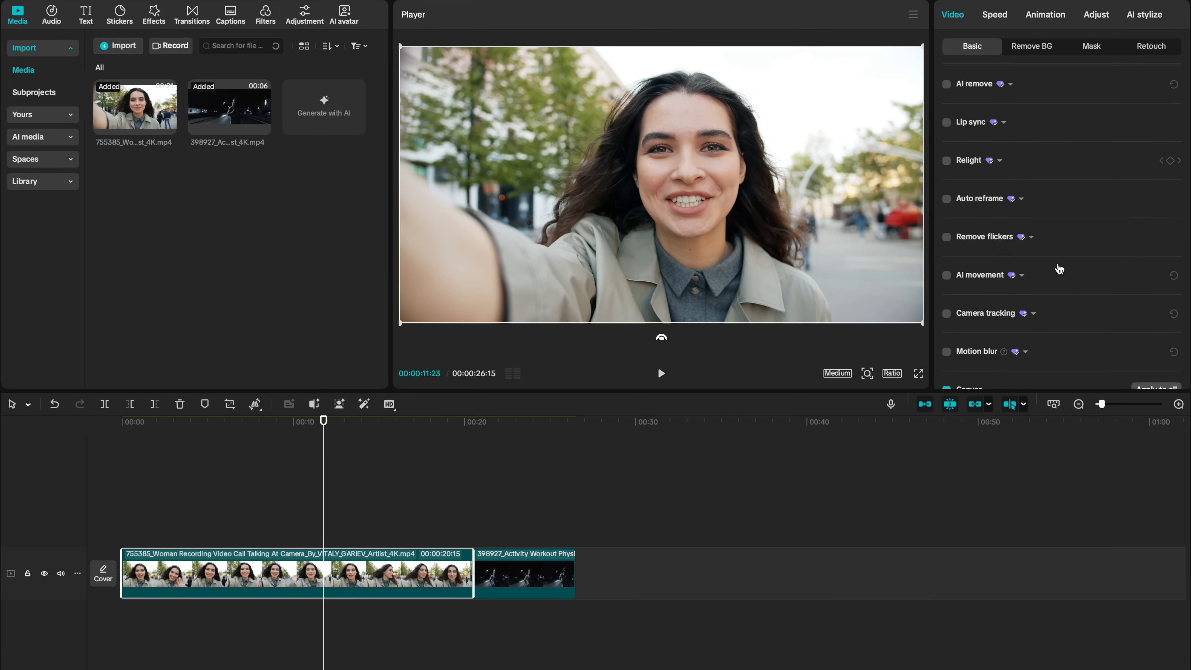
{"action": "left_click", "coordinate": [948, 313]}
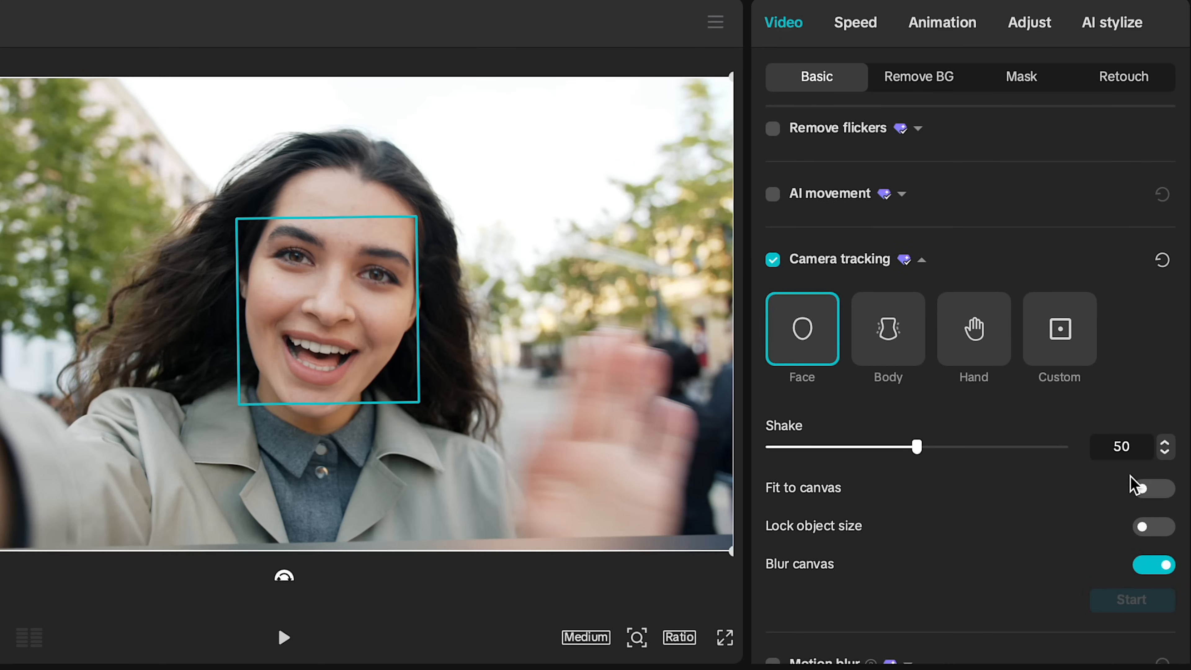
Adjust the face-tracking Shake slider, raising it to 100
{"action": "left_click_drag", "start_coordinate": [917, 447], "coordinate": [1064, 447]}
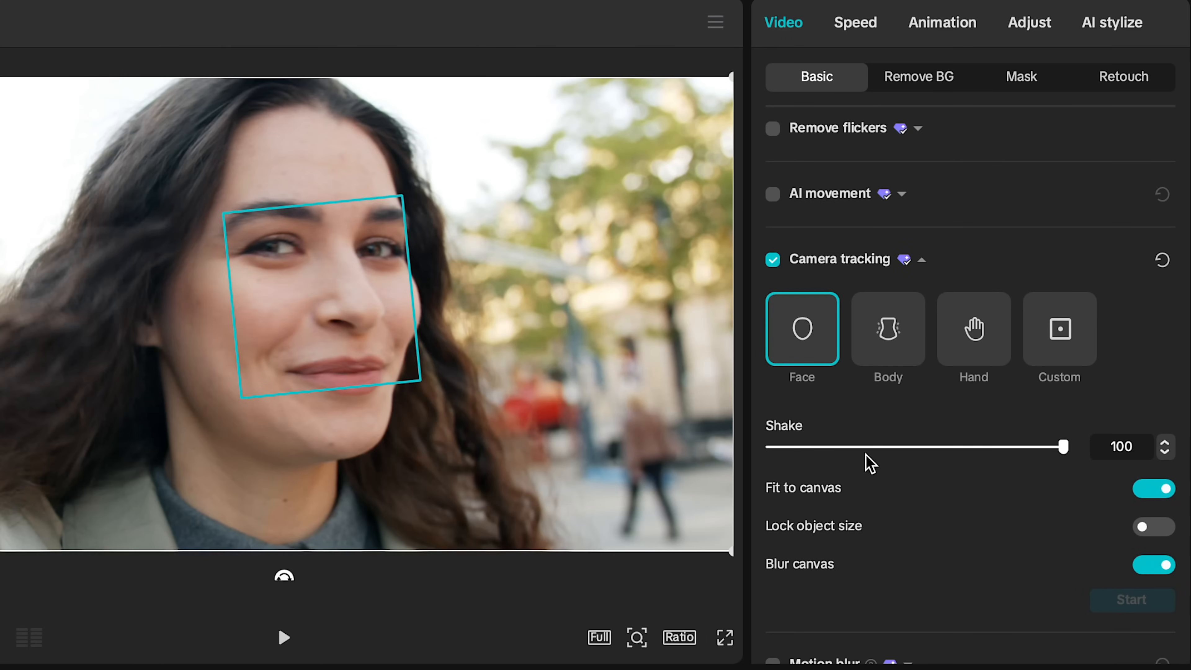
{"action": "left_click_drag", "start_coordinate": [1062, 446], "coordinate": [769, 447]}
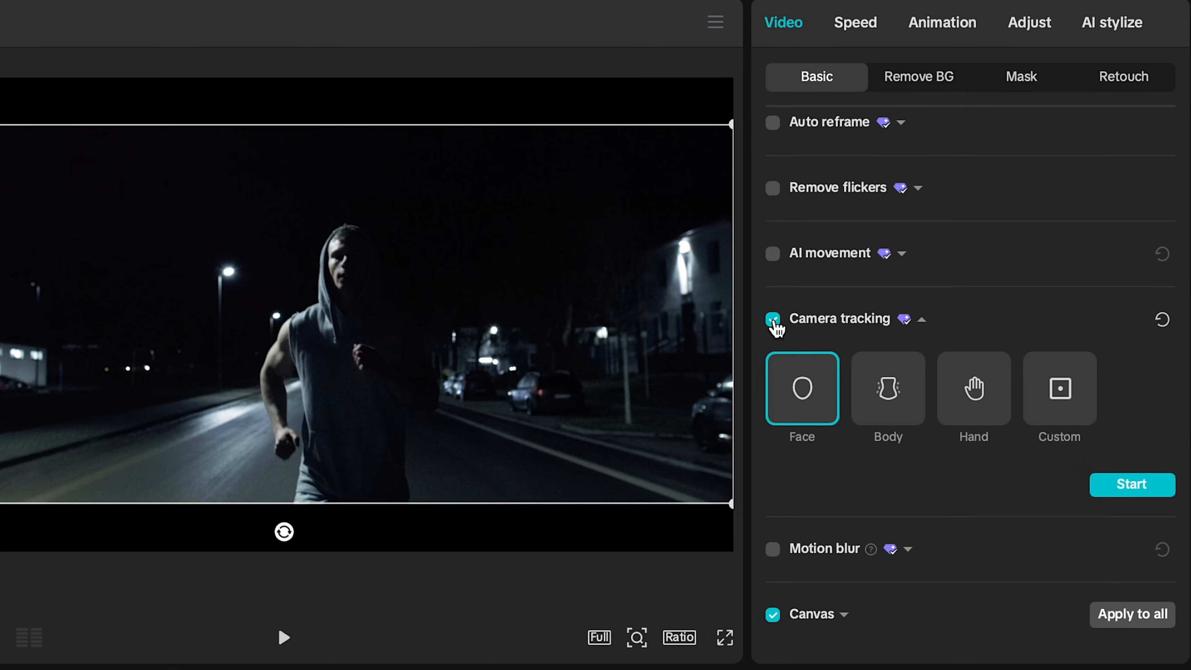
Enable camera tracking on the night running clip with a Custom target
{"action": "left_click", "coordinate": [772, 318]}
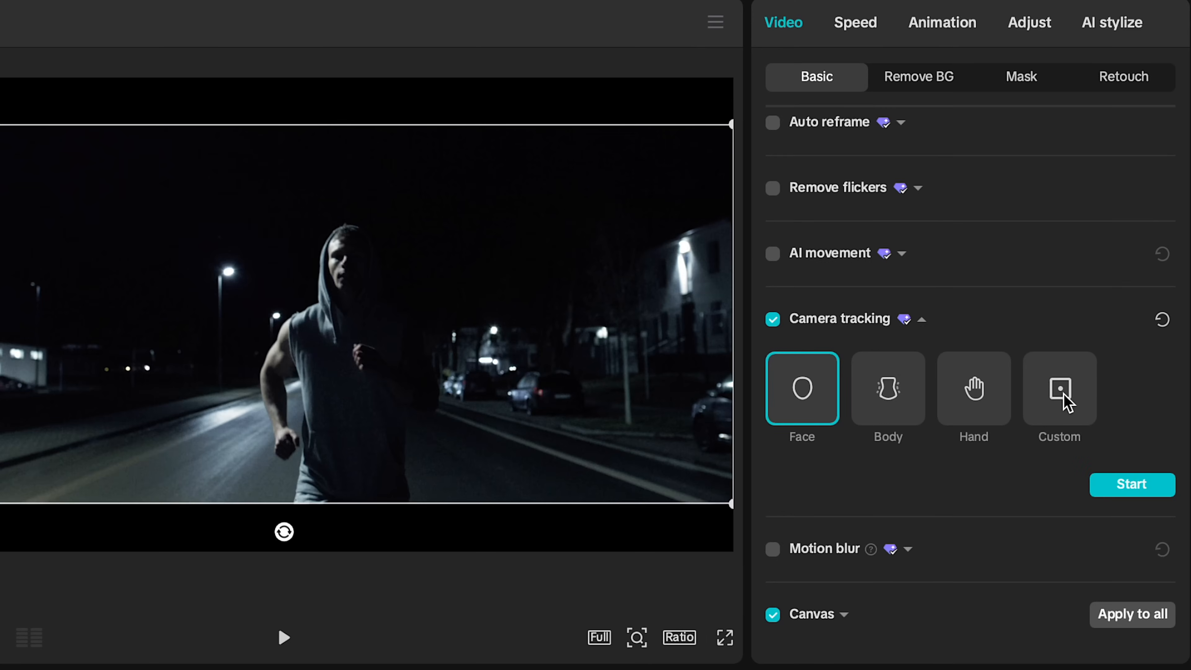
{"action": "left_click", "coordinate": [1059, 389]}
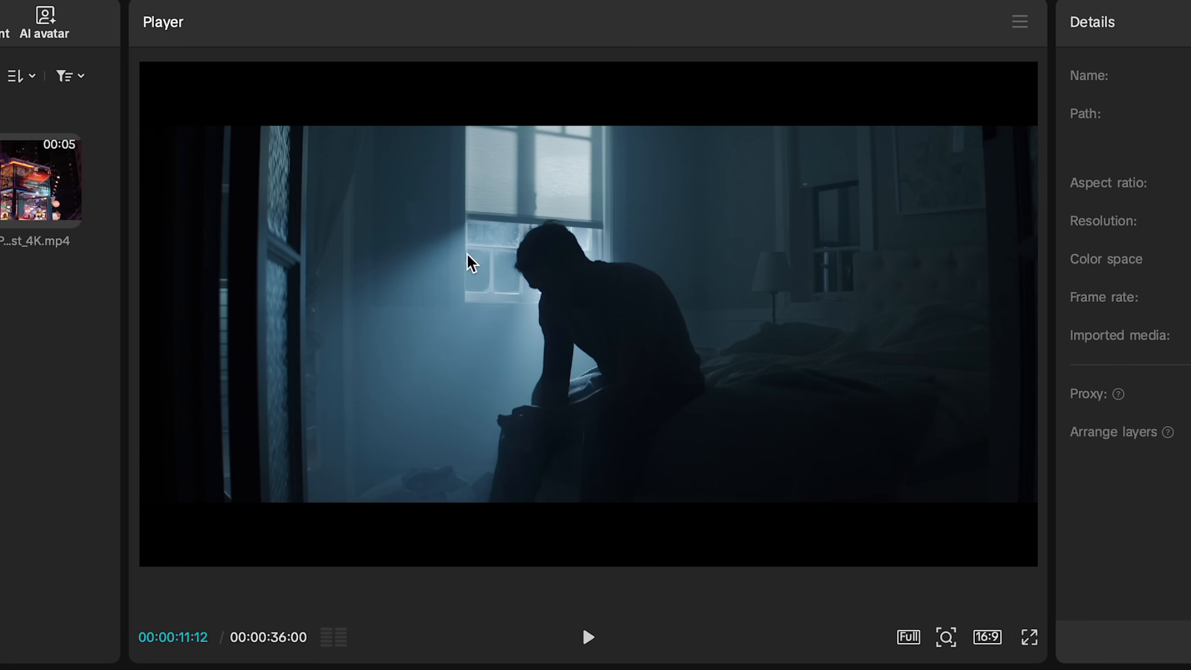
{"action": "mouse_move", "coordinate": [741, 194]}
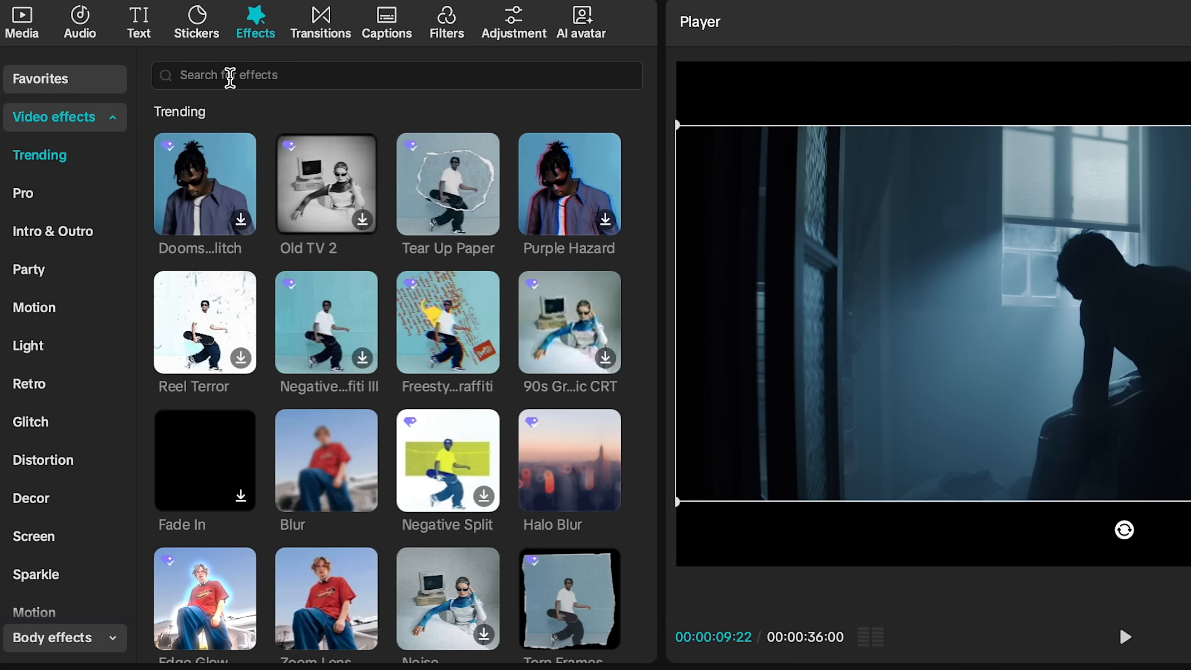
Search the Effects library for "halo" to find the Dreamy Halo effect
{"action": "type", "text": "halo"}
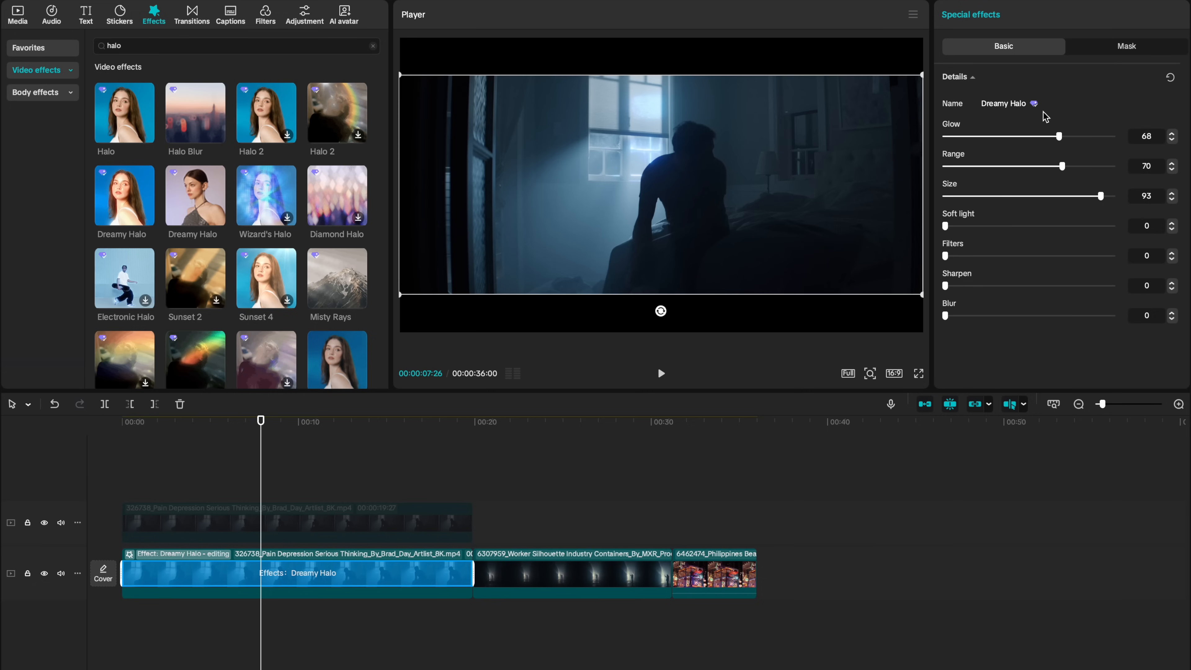
{"action": "mouse_move", "coordinate": [1025, 127]}
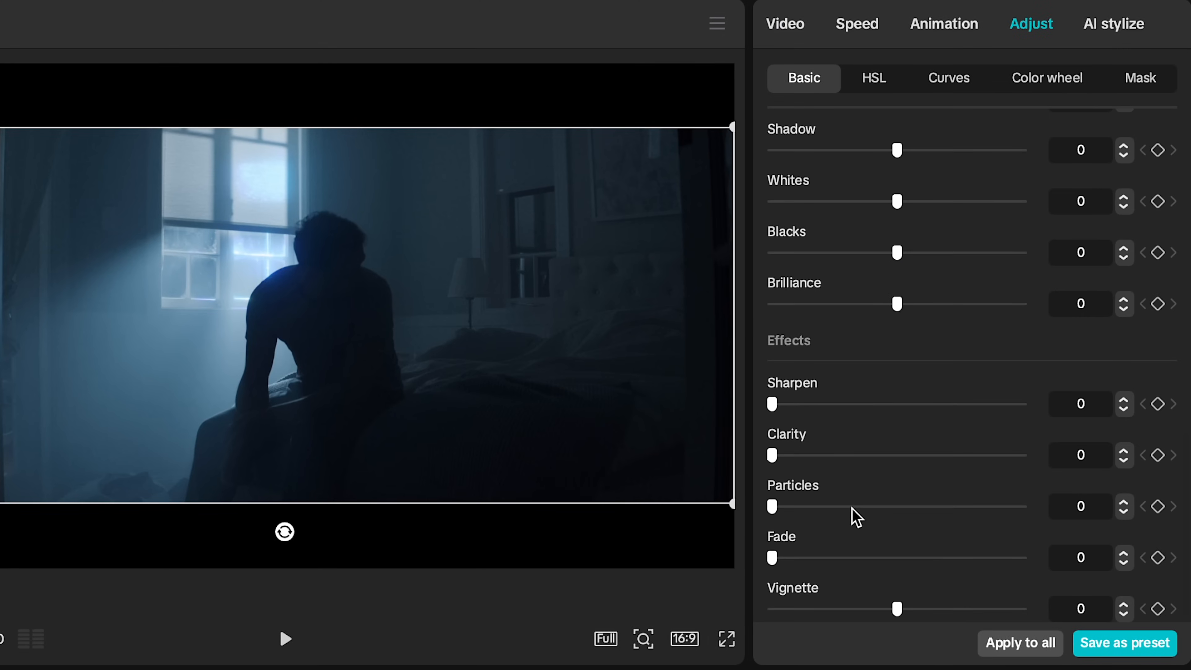
{"action": "mouse_move", "coordinate": [897, 614]}
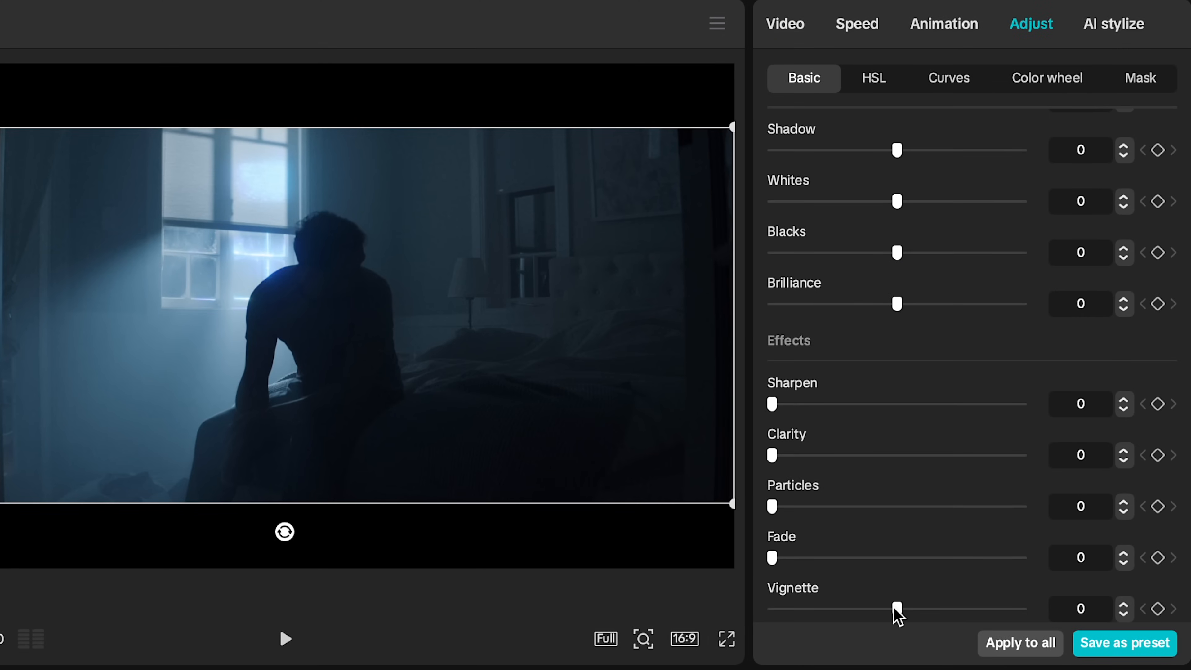
Set the clip's Vignette to 8 in Adjust > Basic to darken the edges
{"action": "left_click_drag", "start_coordinate": [896, 609], "coordinate": [917, 608]}
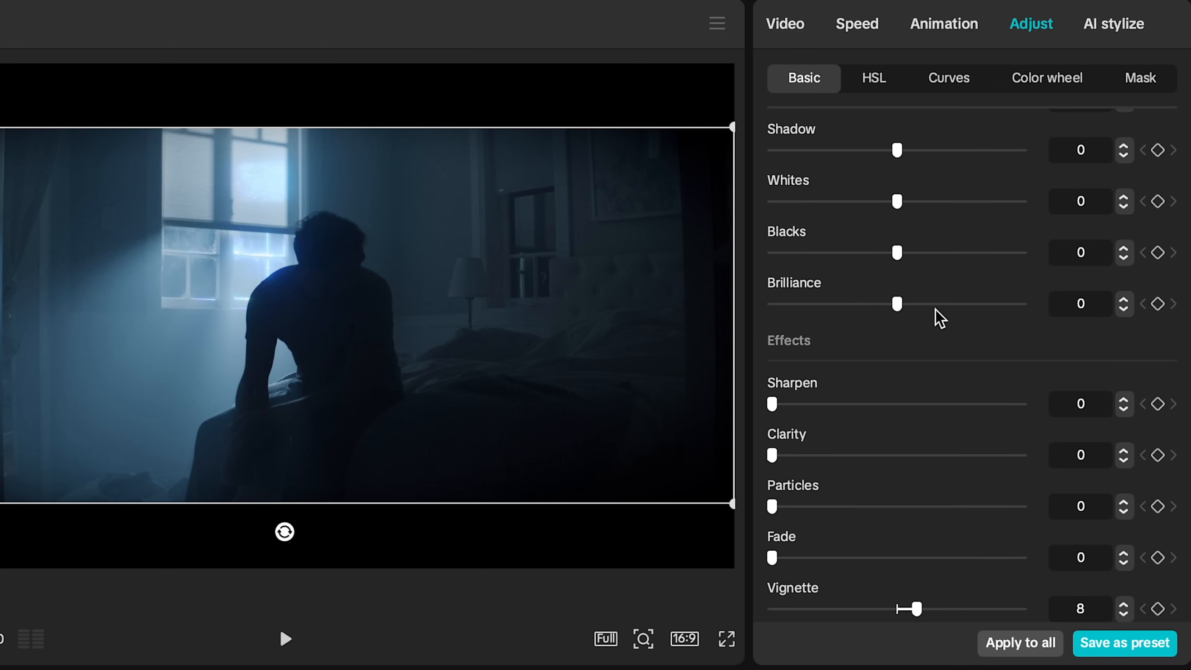